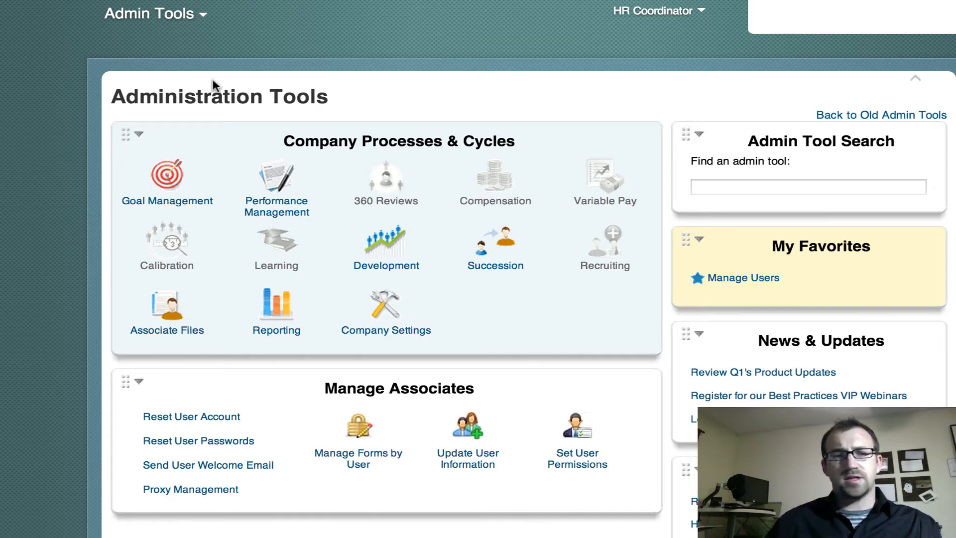
mouse_move(558, 48)
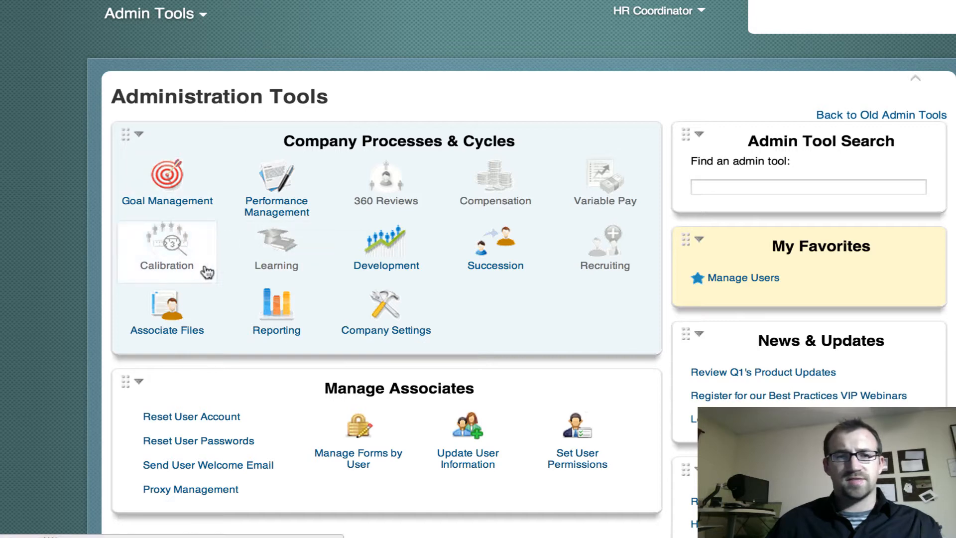
Step: Open the greyed Calibration tile to reveal its not-licensed notice
left_click(167, 249)
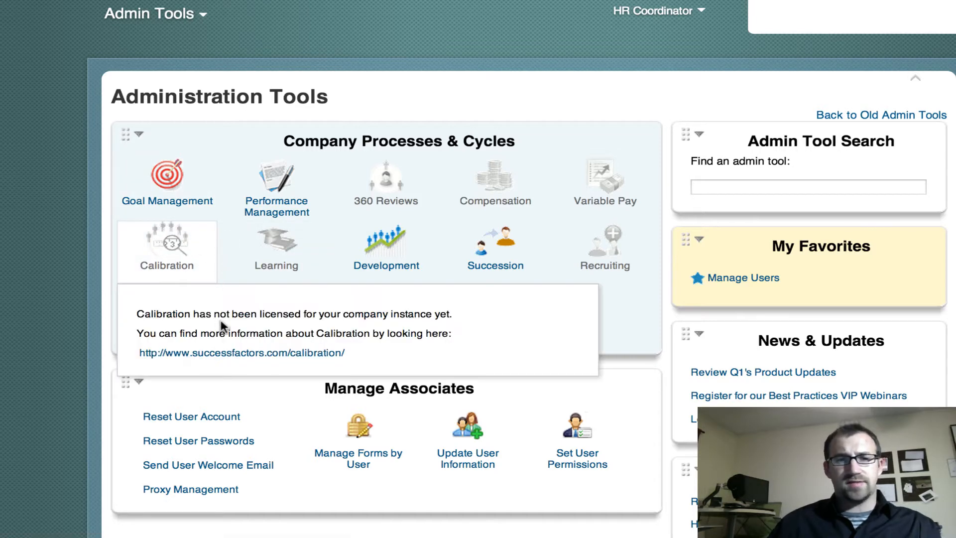
mouse_move(172, 269)
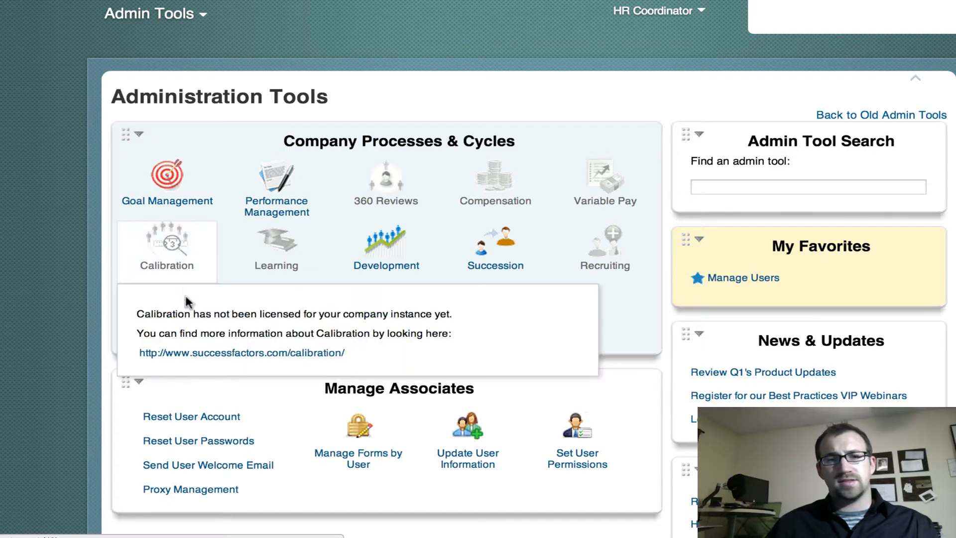
mouse_move(181, 276)
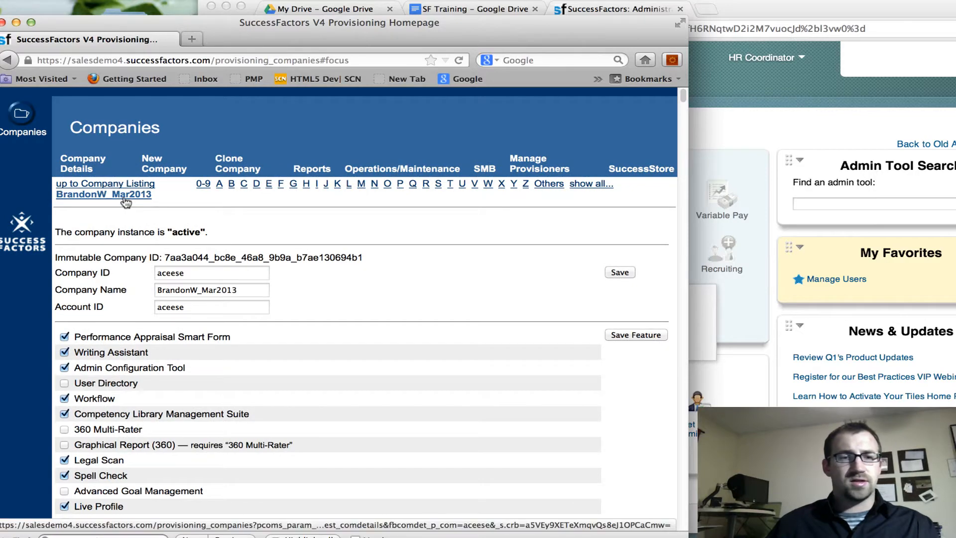
scroll("down", 3)
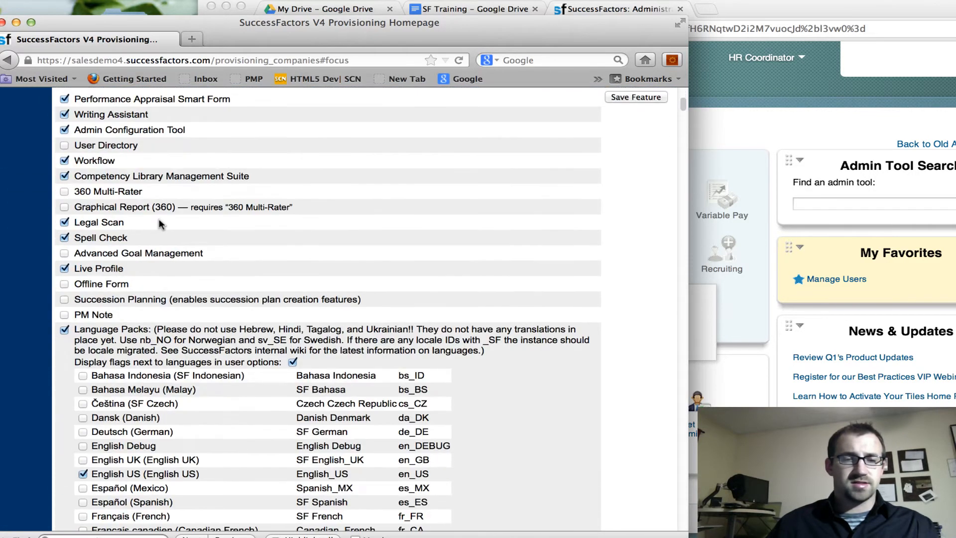
scroll("down", 3)
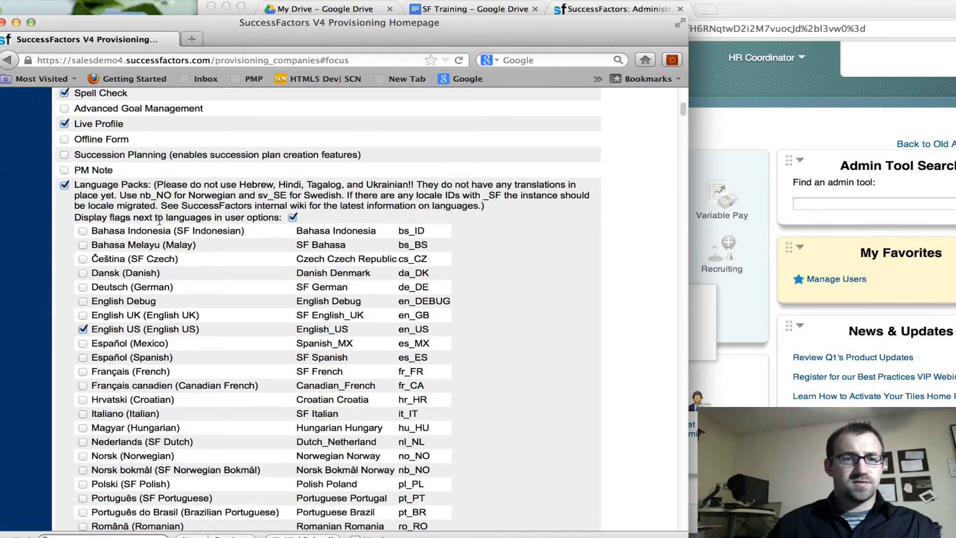
scroll("down", 3)
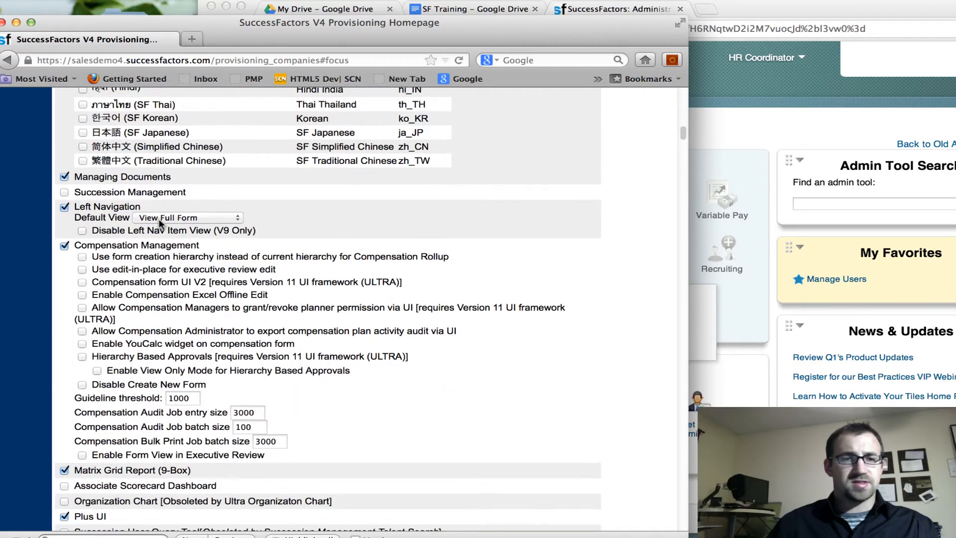
scroll("down", 3)
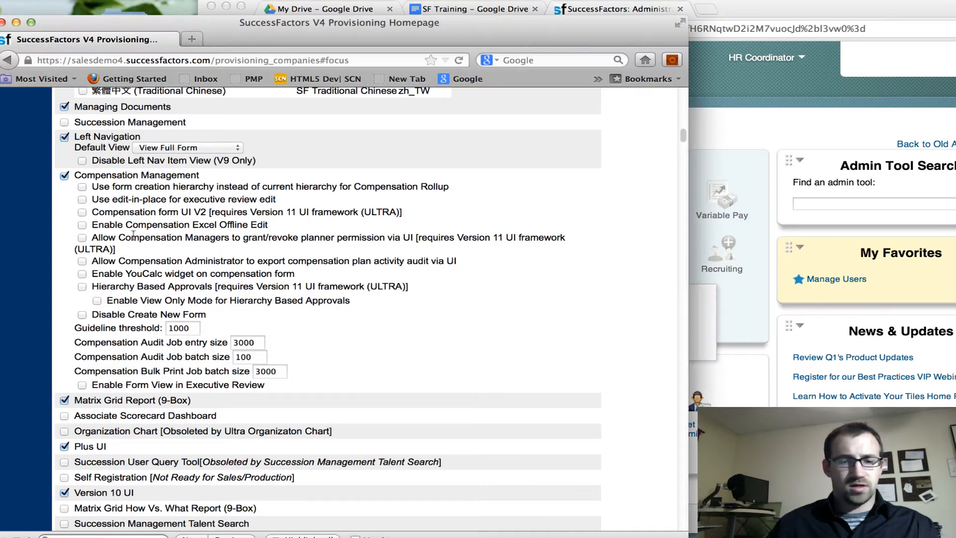
scroll("down", 3)
type("calibration")
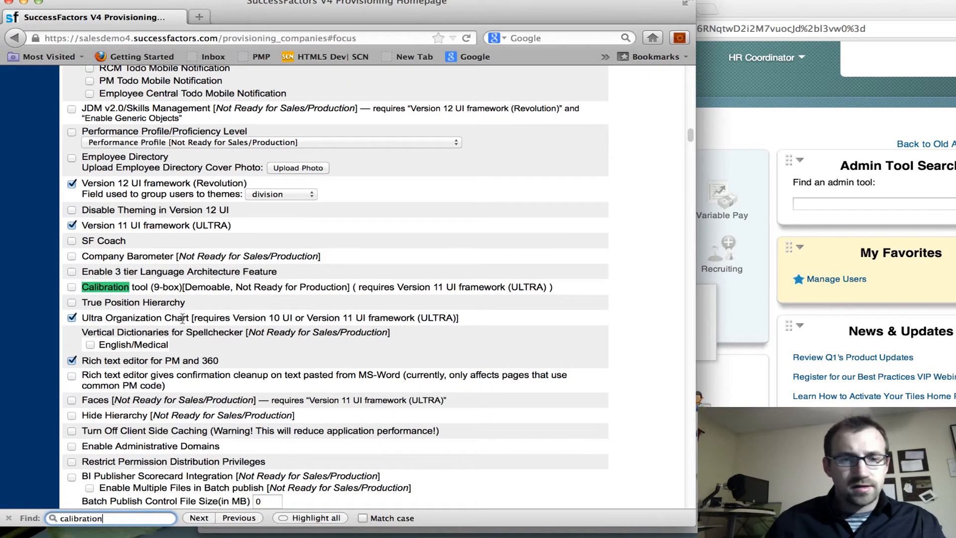
Step: Step back through 'calibration' search matches and tick Enable Calibration
left_click(238, 518)
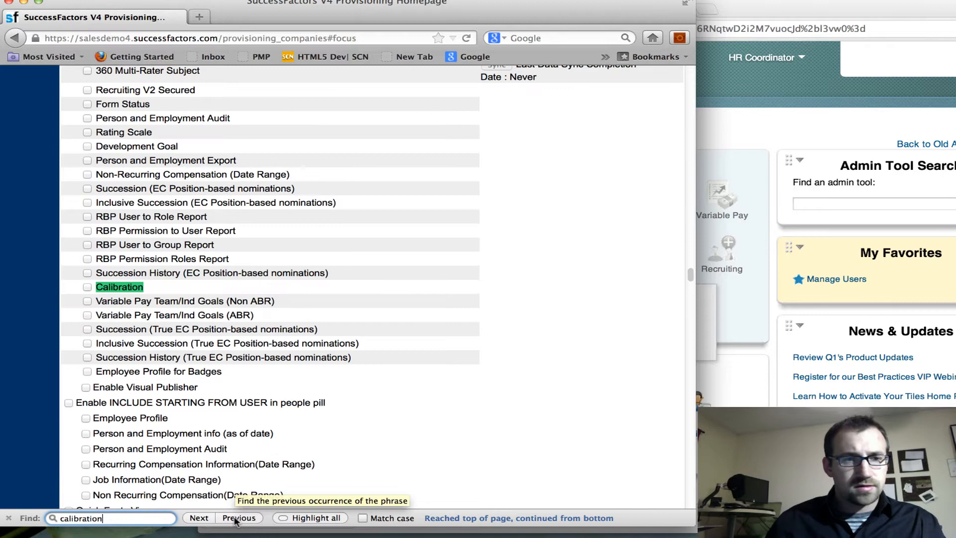
left_click(238, 518)
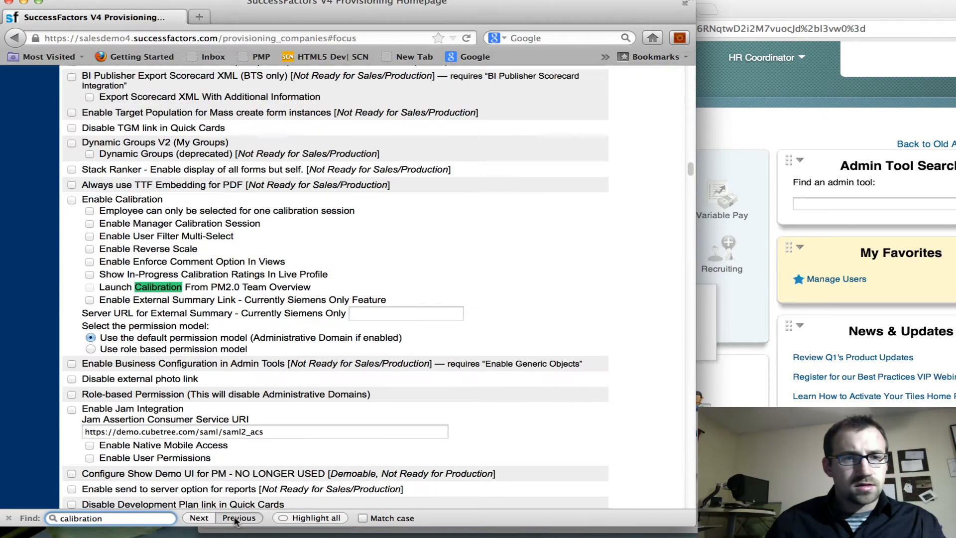
left_click(238, 518)
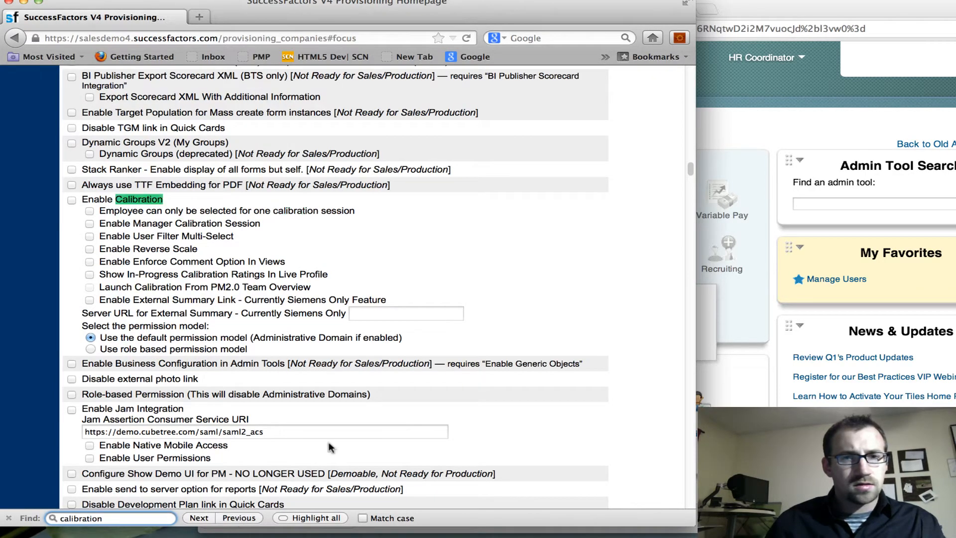
left_click(71, 199)
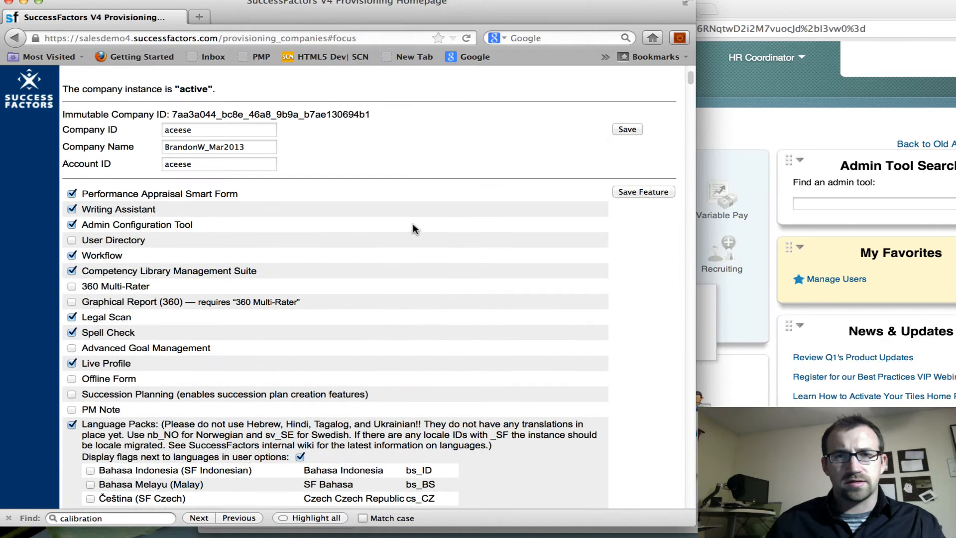
Step: Save the company's feature settings with Save Feature
left_click(644, 192)
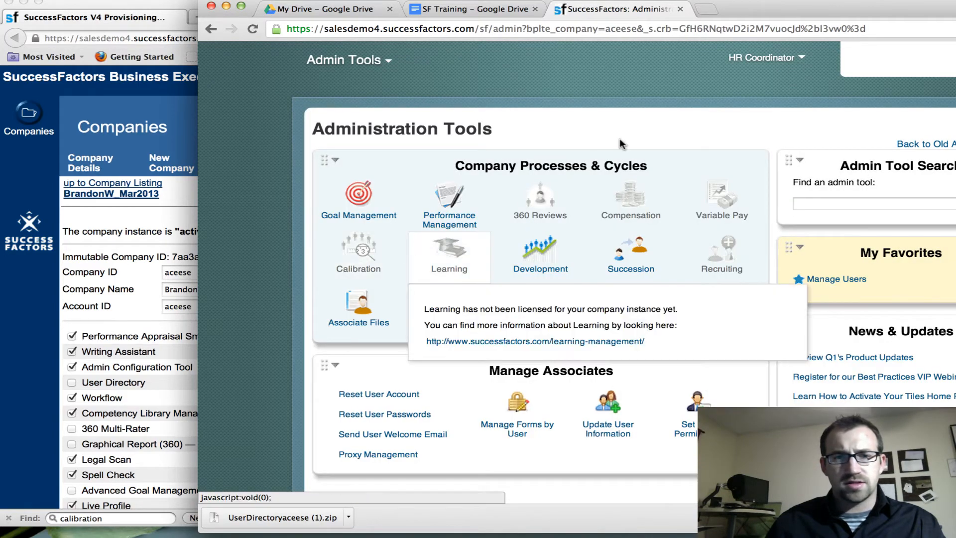
mouse_move(756, 110)
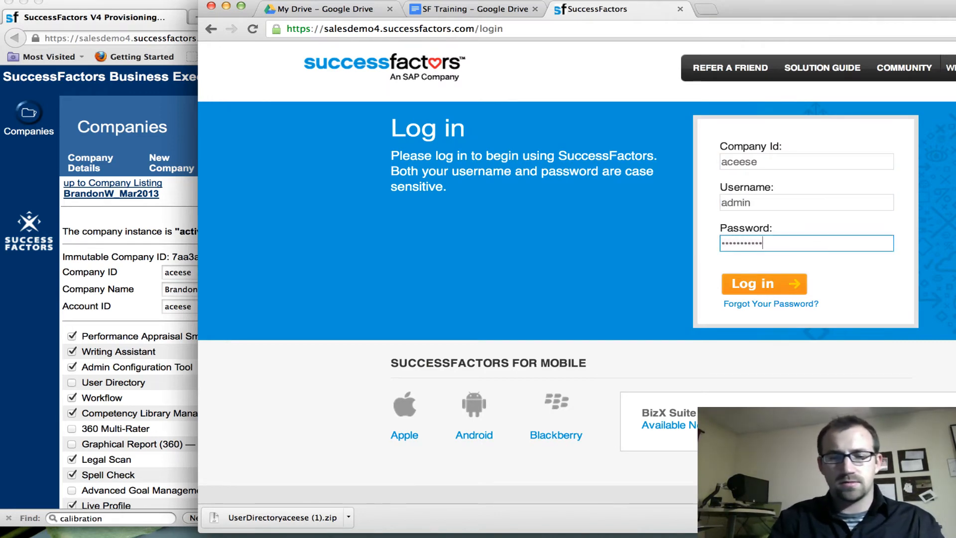
Step: Log back in to the company instance and go to Admin Tools
left_click(762, 284)
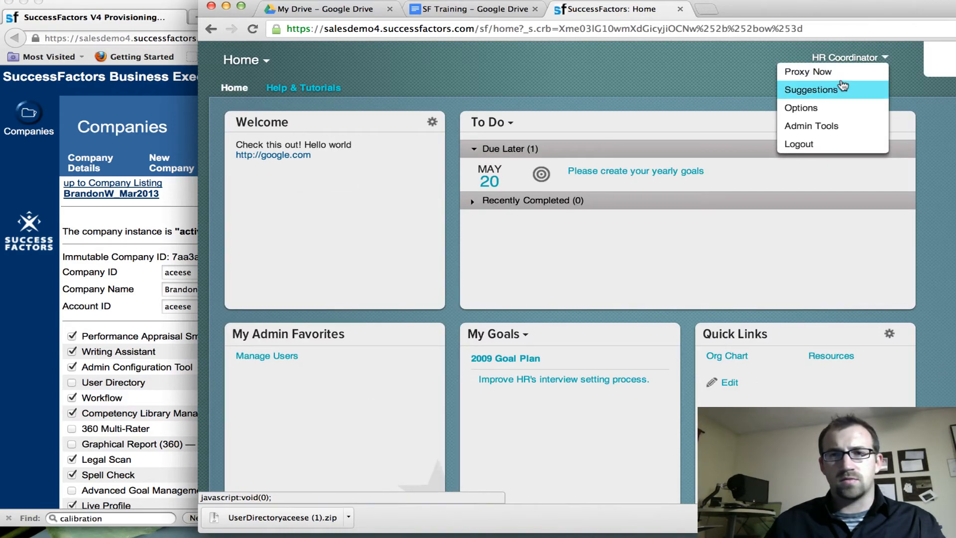
left_click(811, 125)
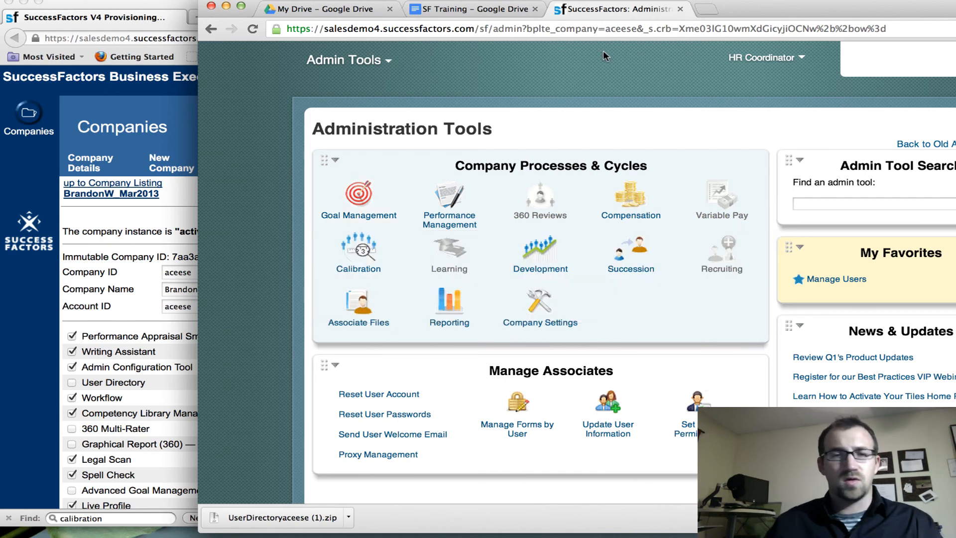
mouse_move(550, 61)
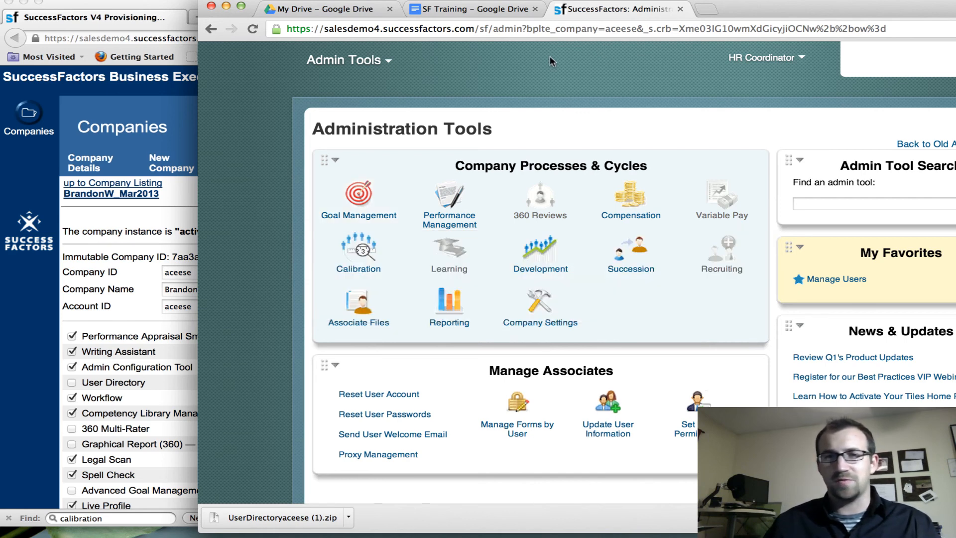